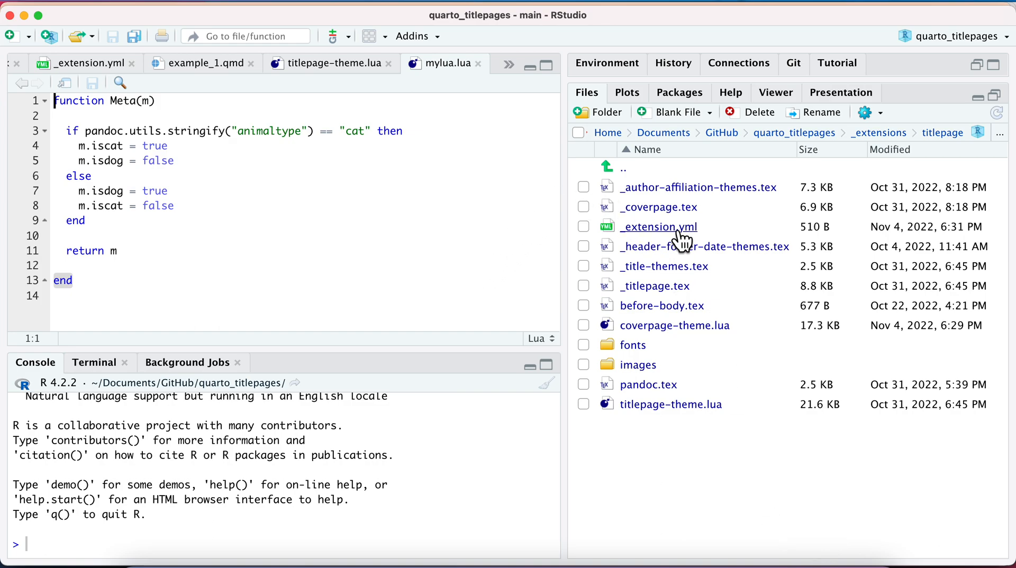
mouse_move(659, 227)
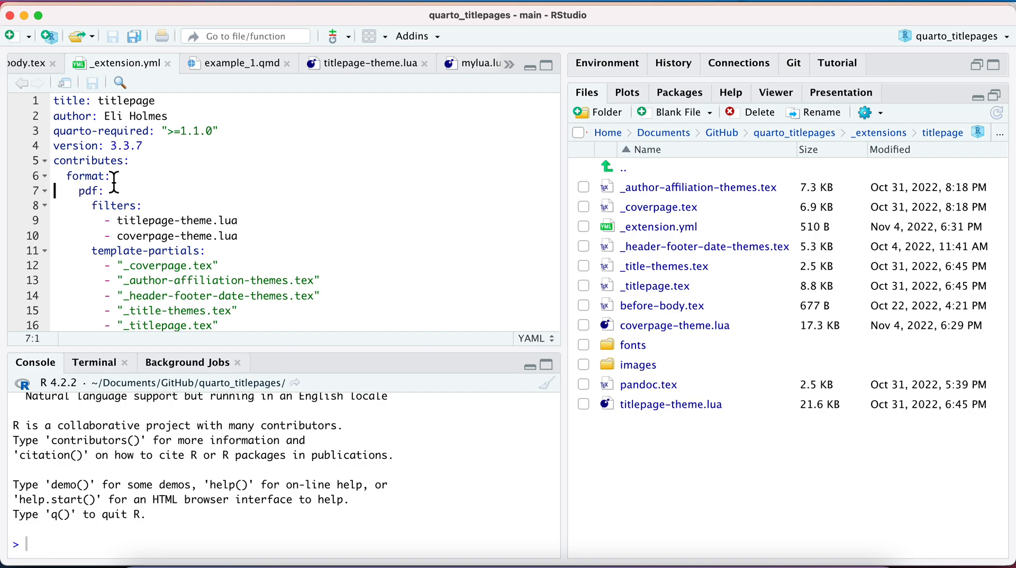
mouse_move(141, 220)
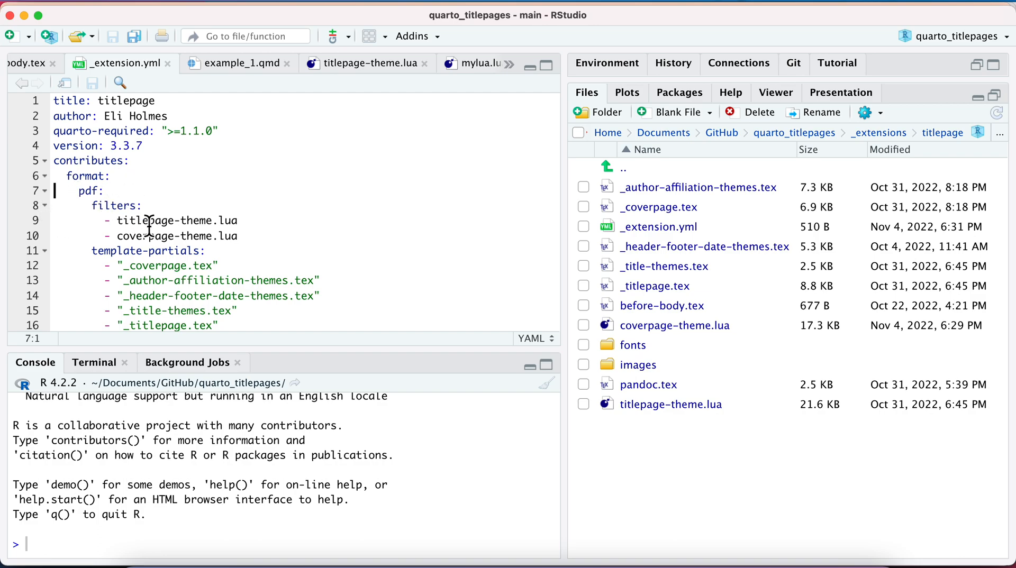
mouse_move(255, 218)
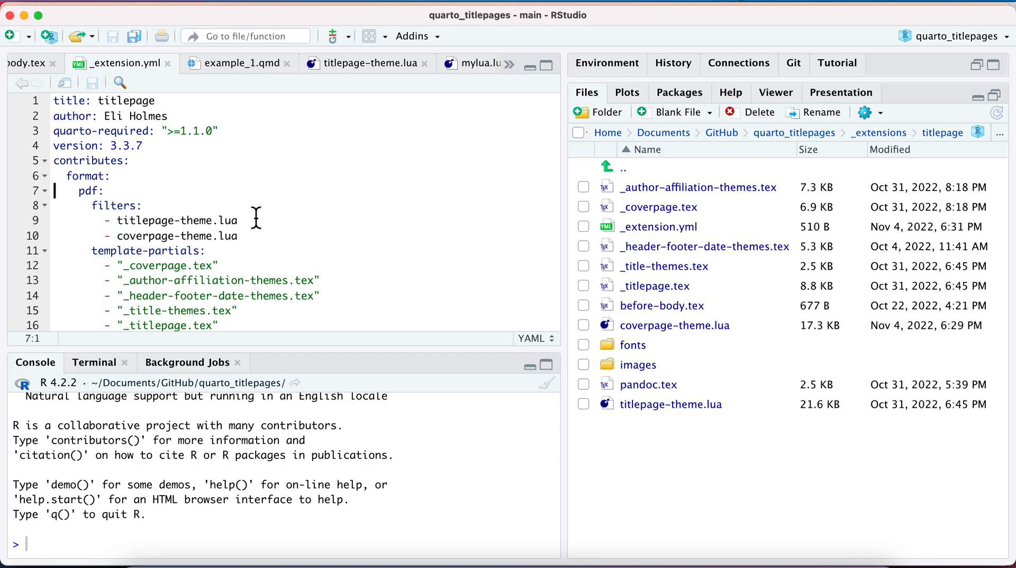
mouse_move(248, 227)
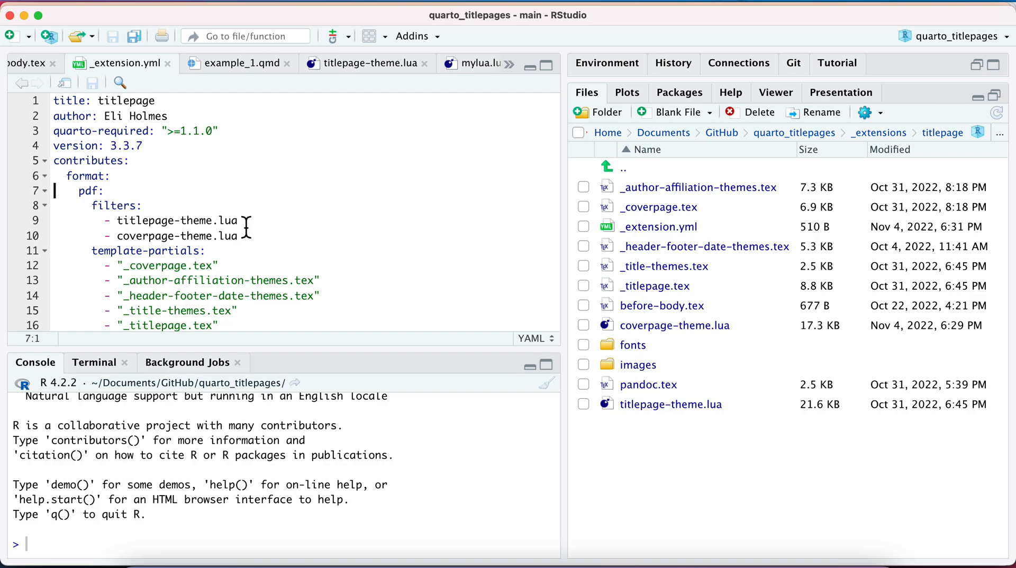
mouse_move(485, 74)
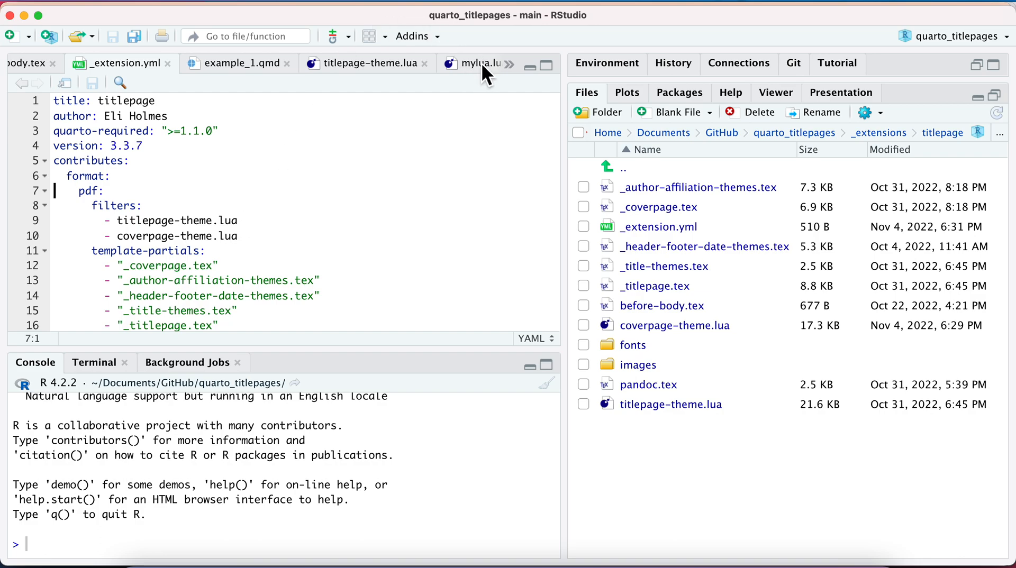
click(470, 63)
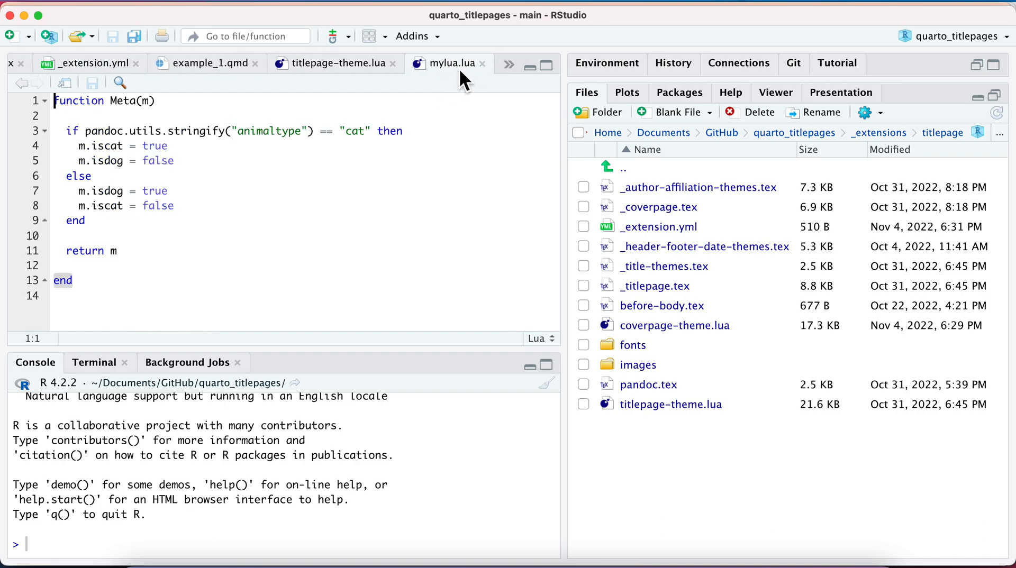
mouse_move(457, 63)
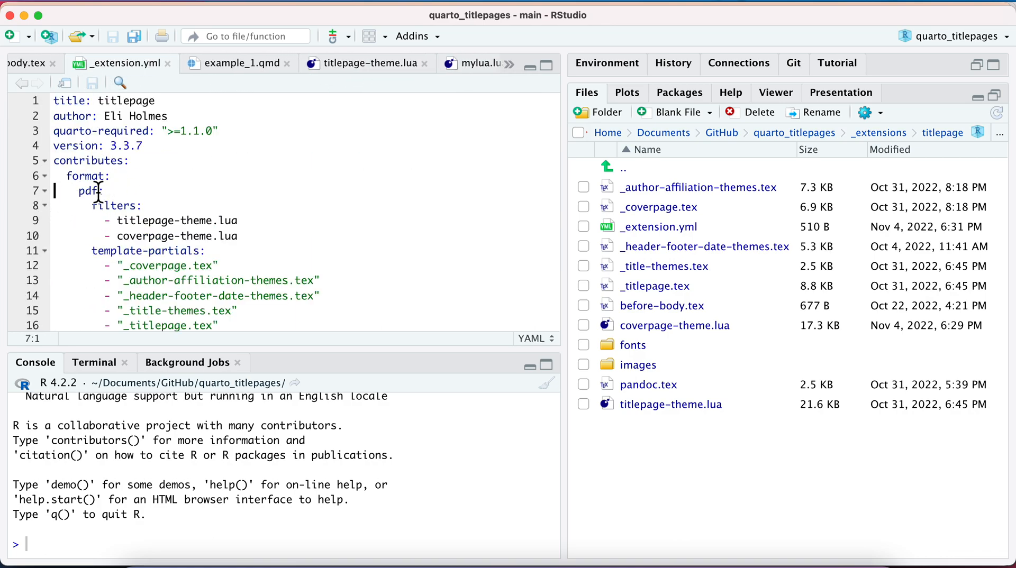
mouse_move(202, 233)
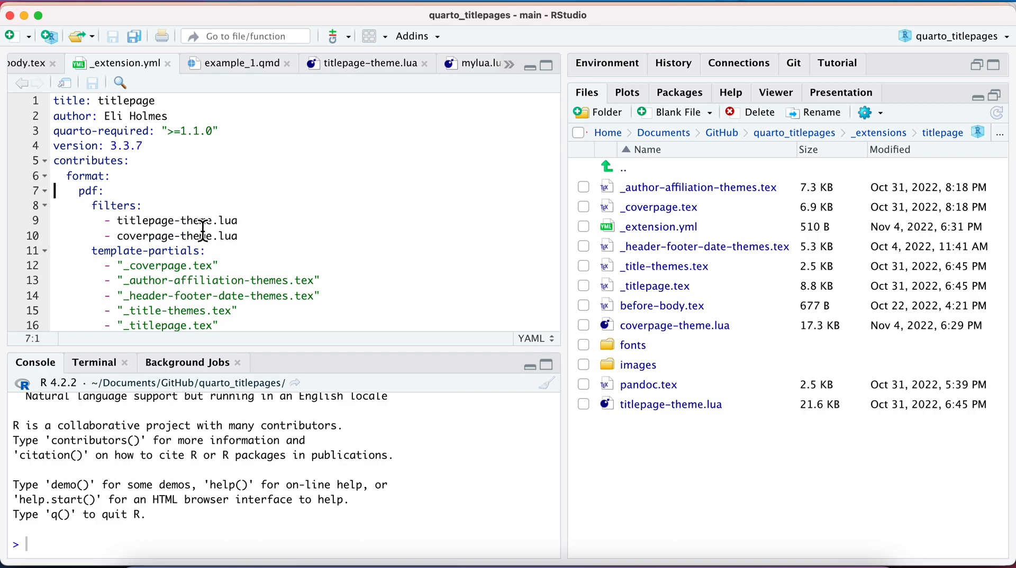
mouse_move(487, 83)
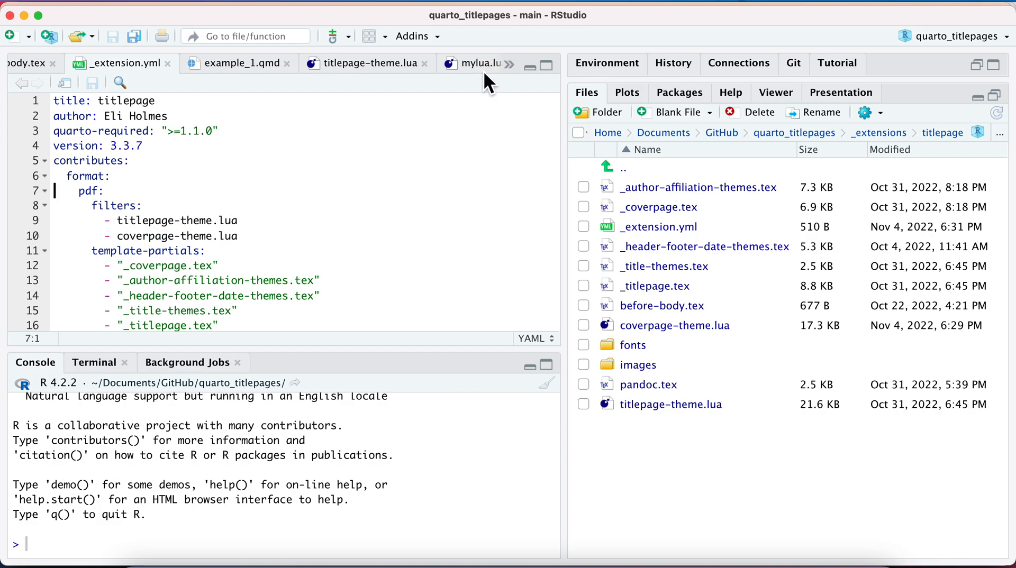
click(461, 63)
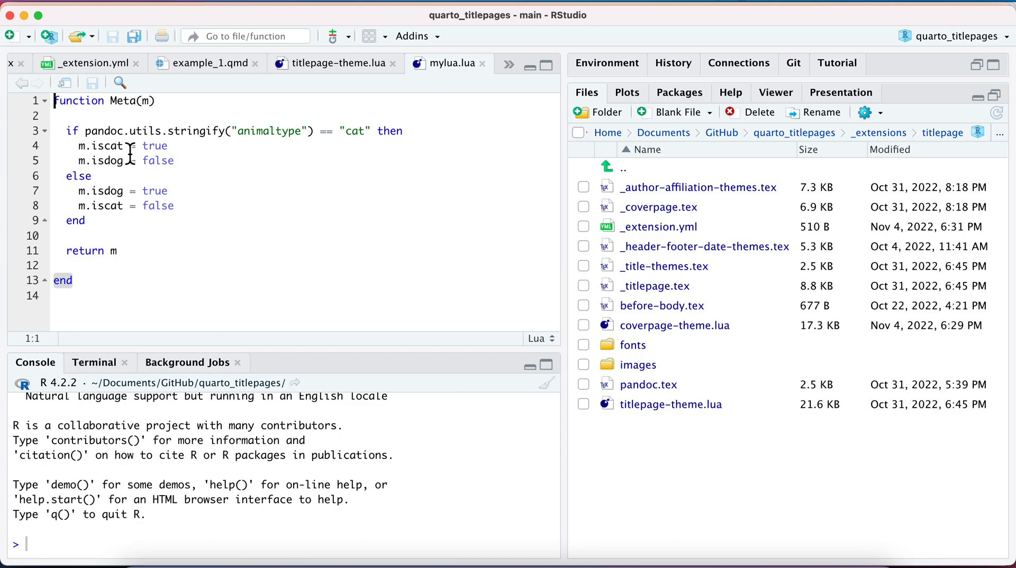
mouse_move(129, 172)
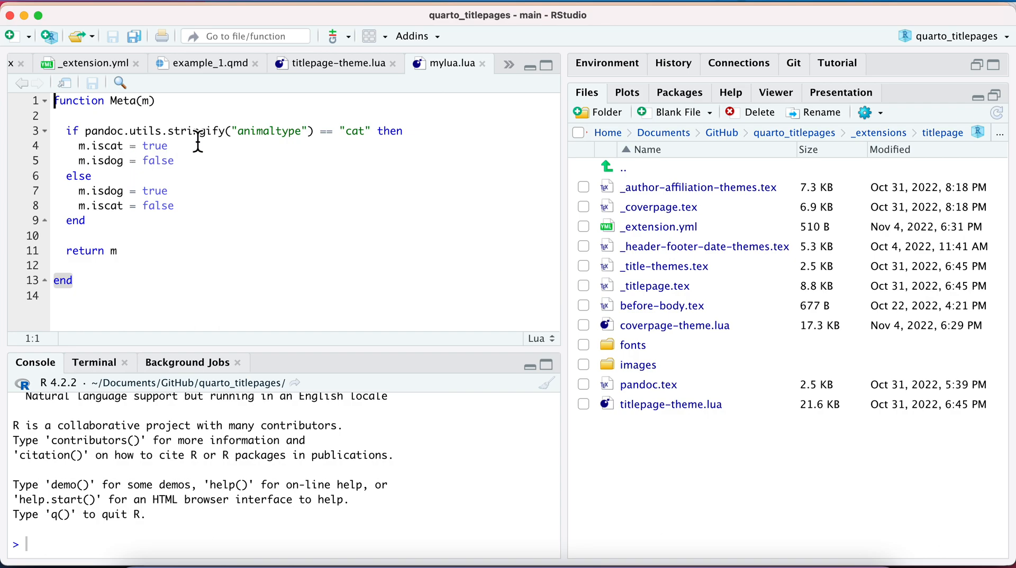
mouse_move(447, 62)
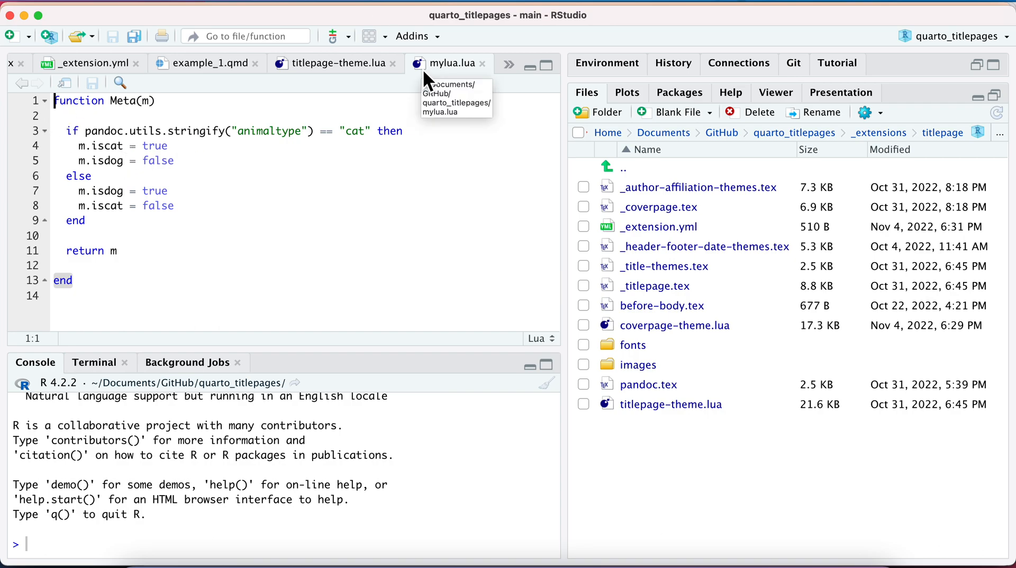
mouse_move(56, 107)
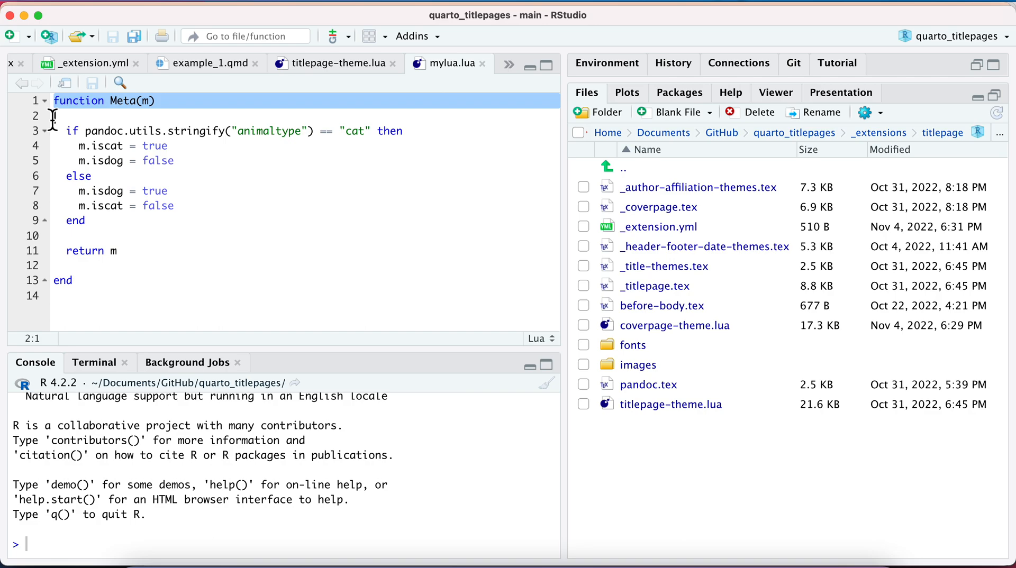
mouse_move(53, 122)
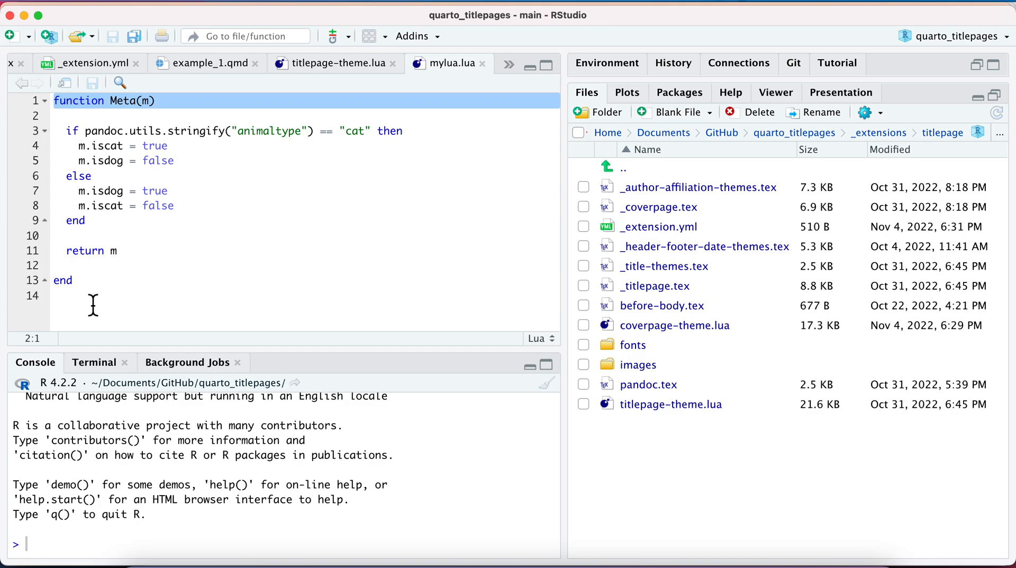
mouse_move(138, 243)
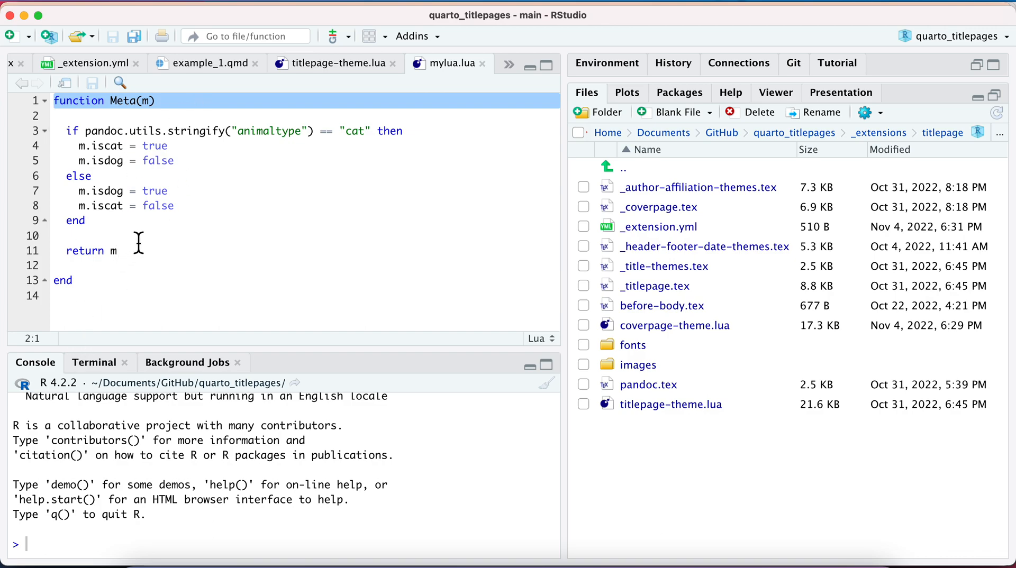
mouse_move(110, 226)
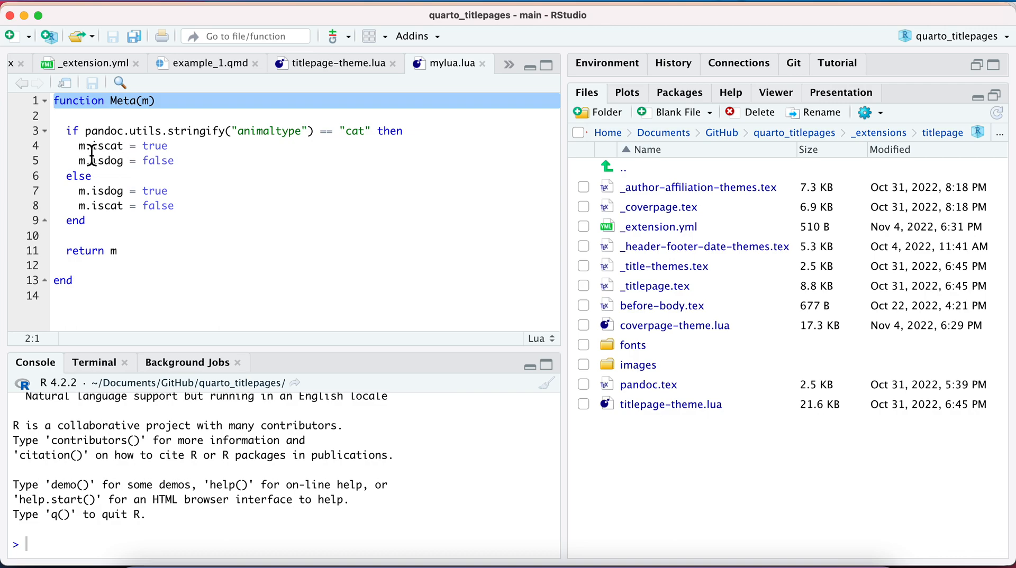
double_click(104, 145)
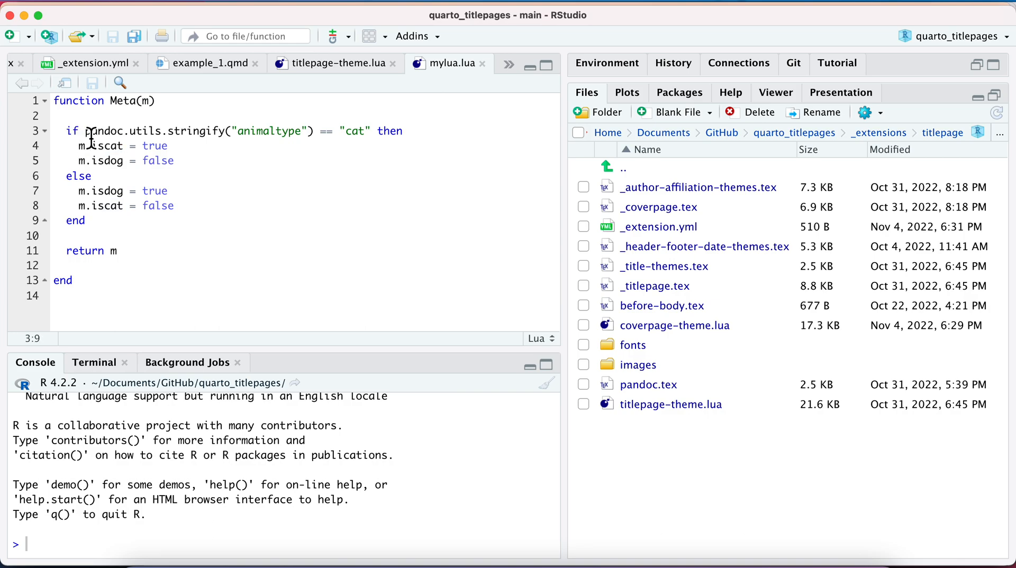
drag(83, 130, 232, 131)
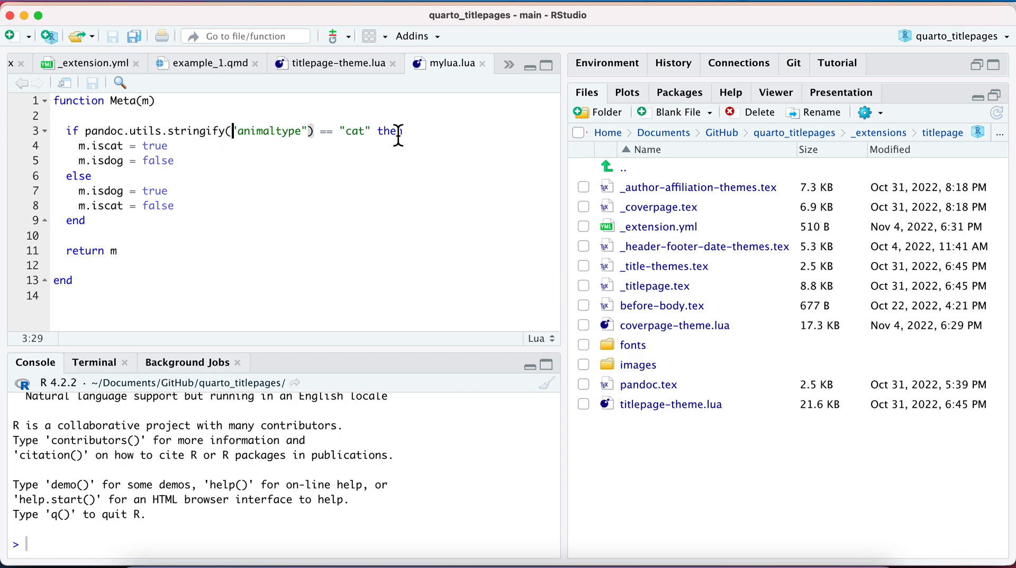
mouse_move(126, 148)
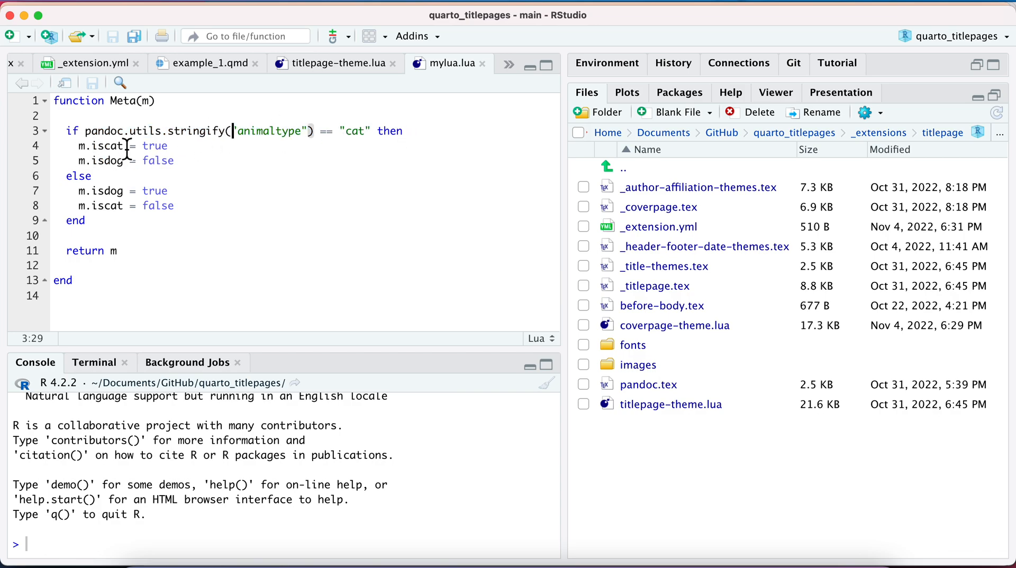
mouse_move(107, 172)
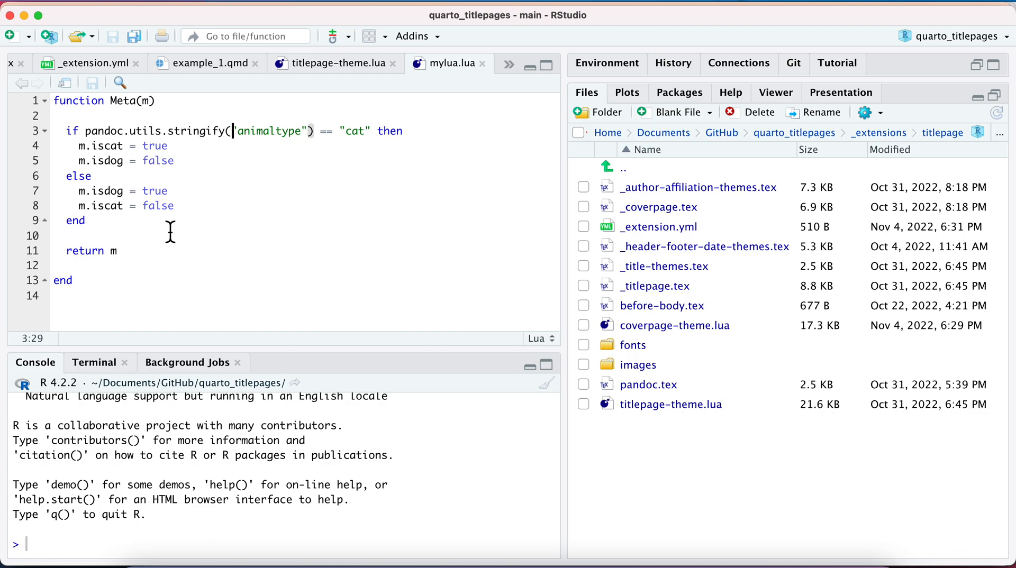
click(128, 299)
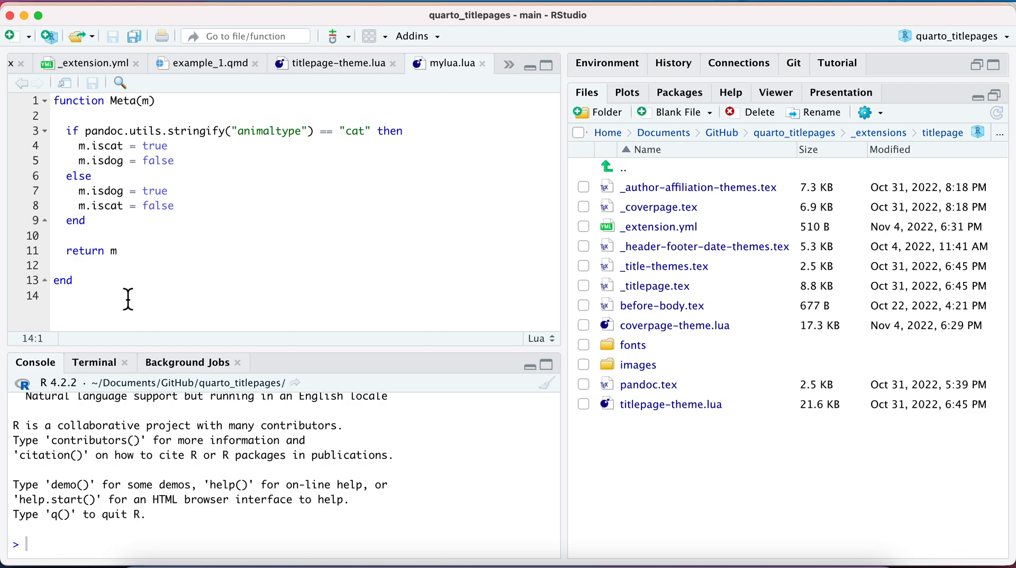
Step: Type the template line $if(iscat)$The animal type is $animaltype$.$endif$ on line 15 of mylua.lua
text($)
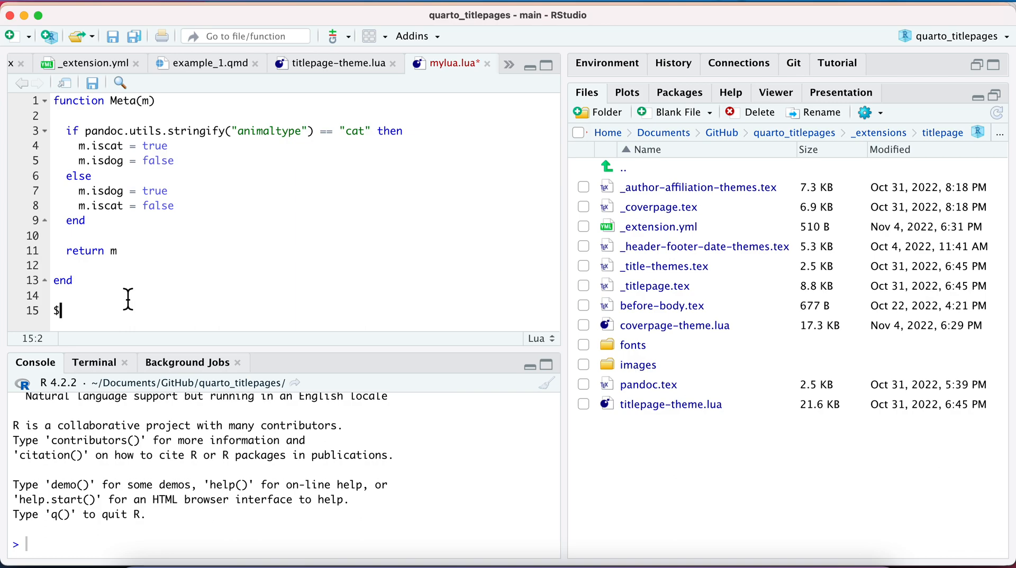
text(if(iscat)$The animal type)
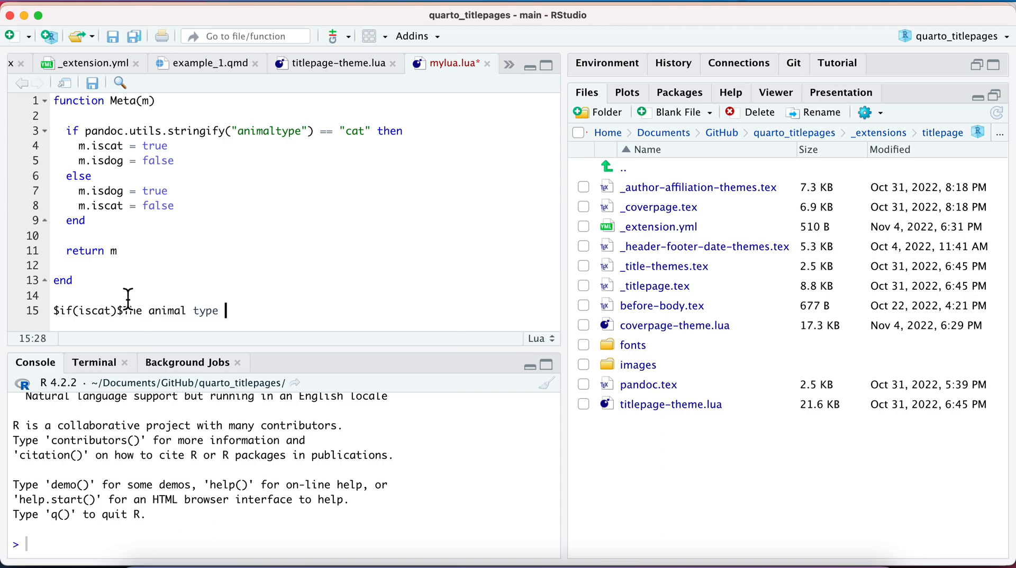
text(is $)
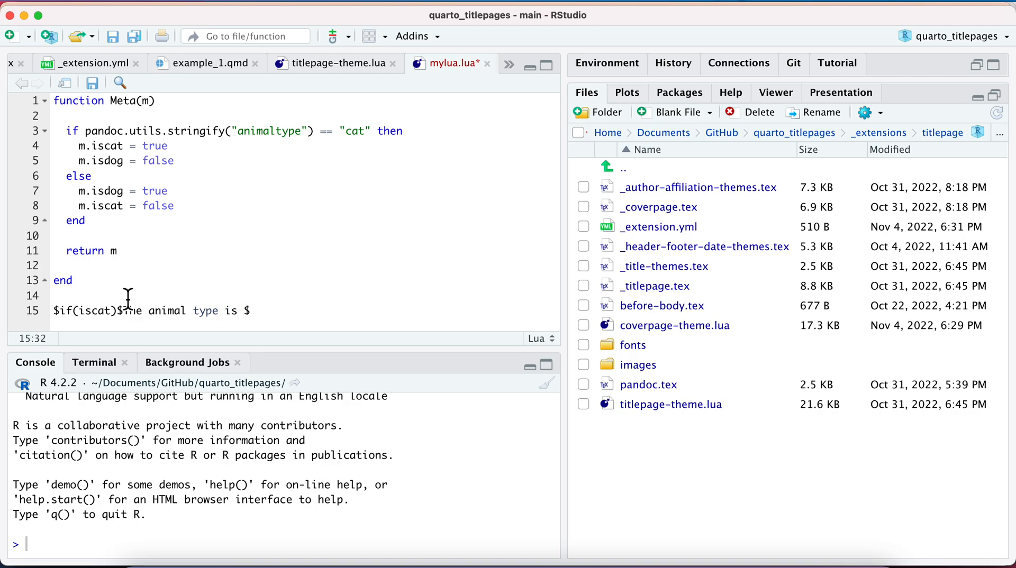
text(animal)
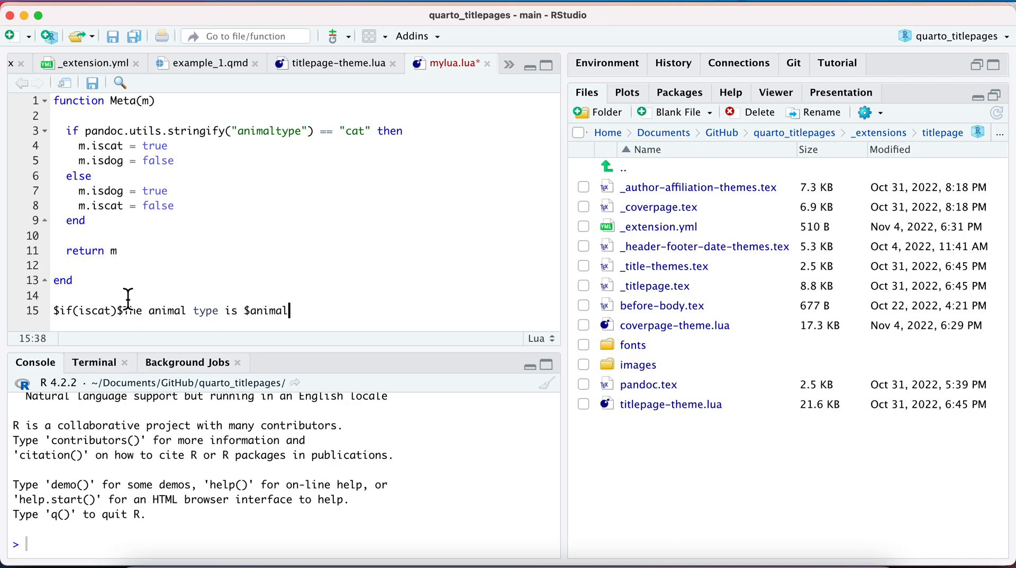
text(type$)
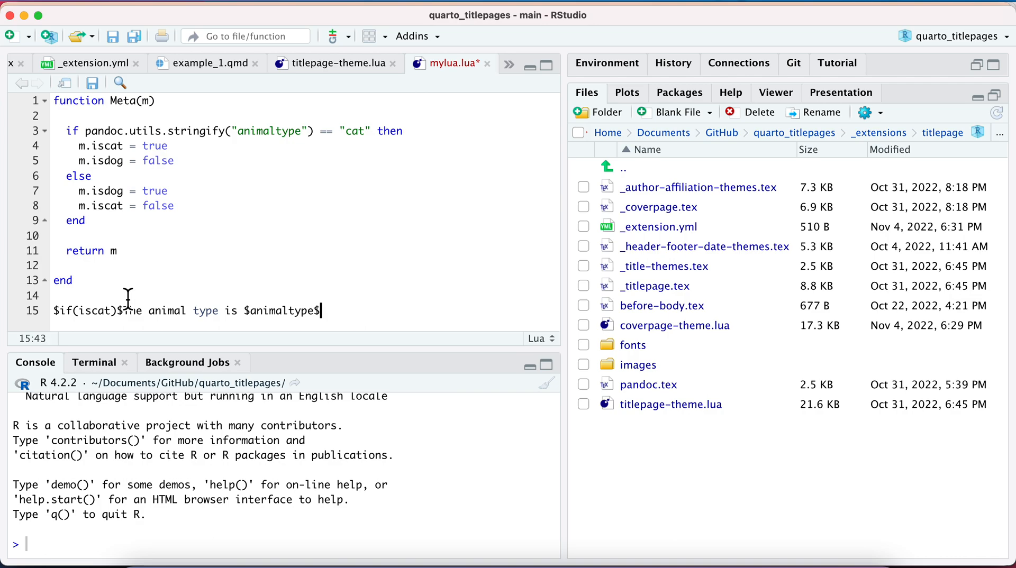
text(.$)
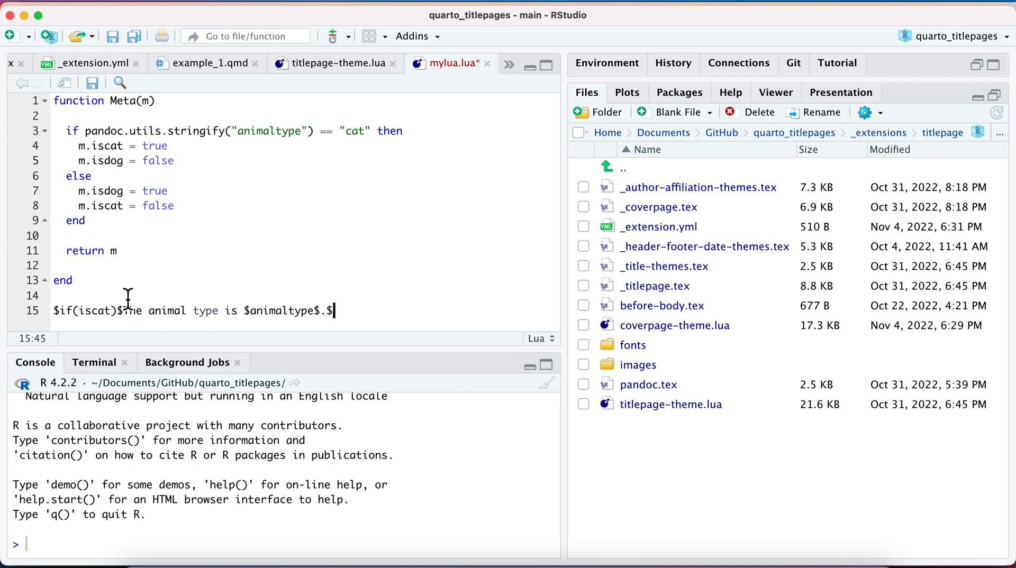
text(endif$)
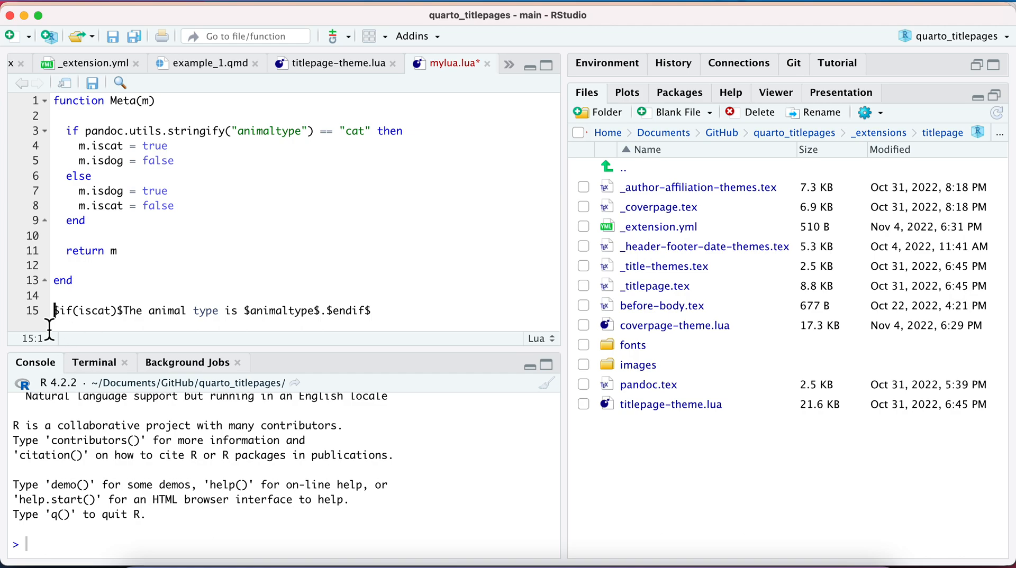
triple_click(195, 311)
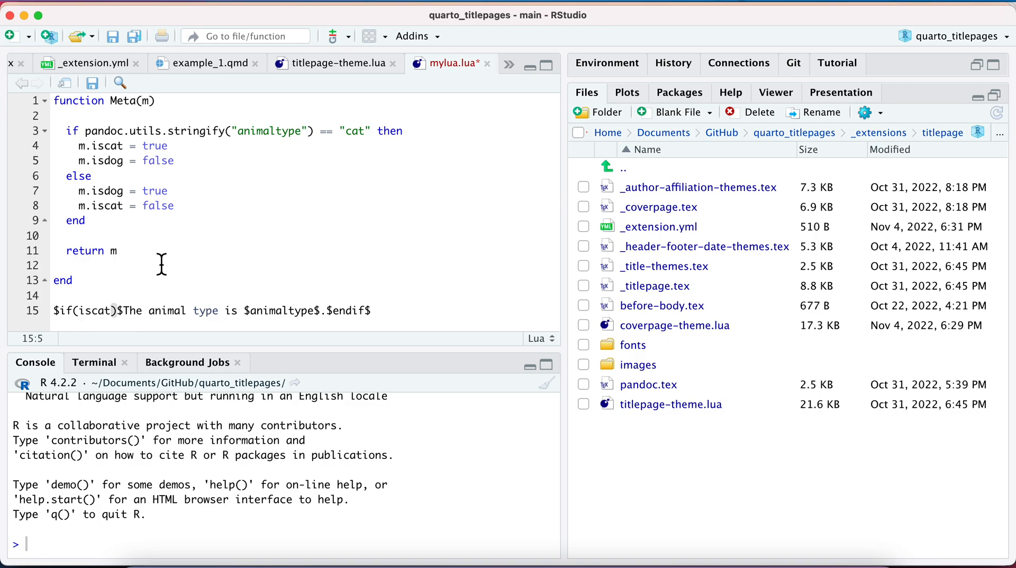
mouse_move(312, 327)
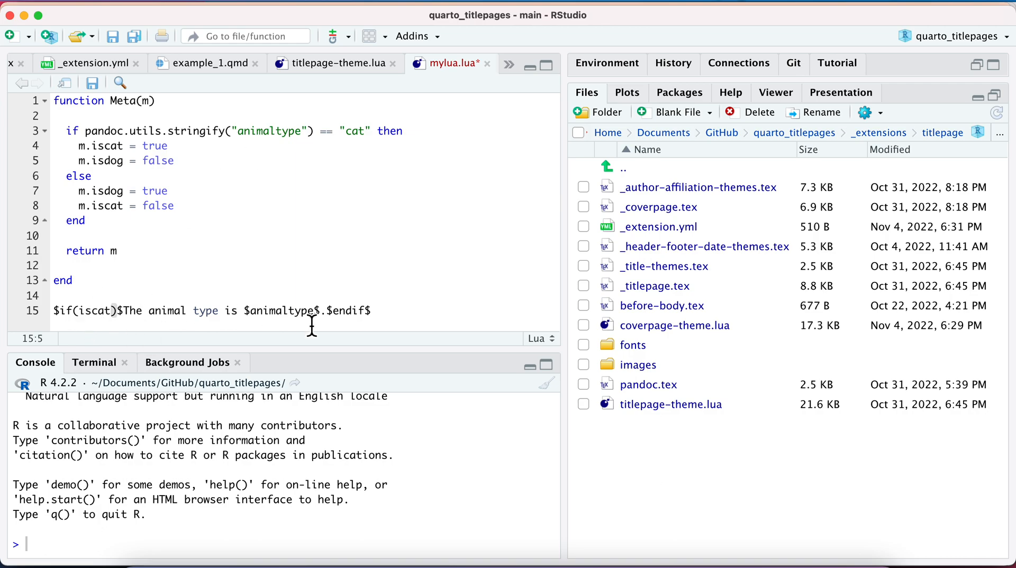
mouse_move(57, 311)
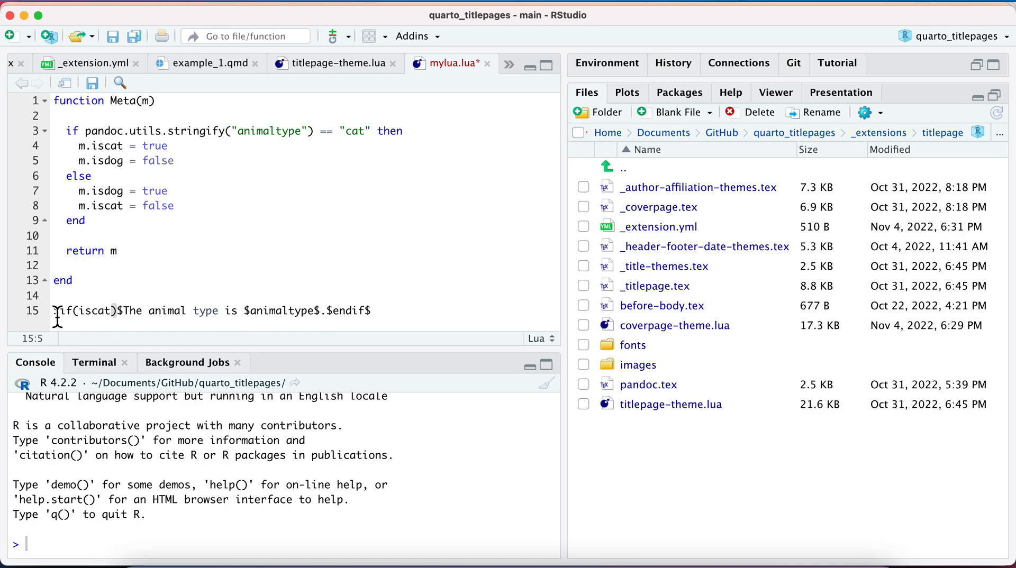